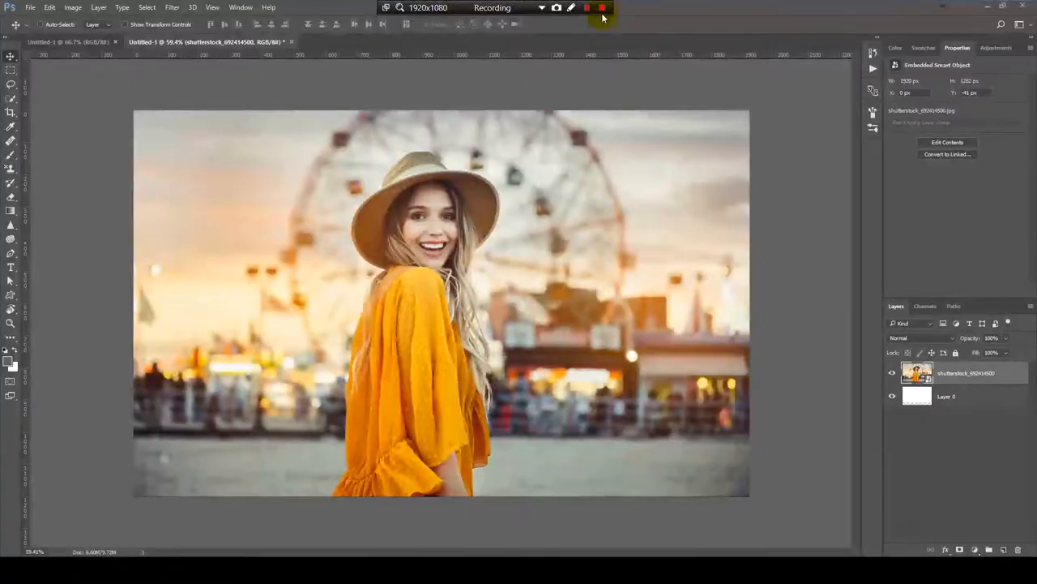
Show the Marquee tool flyout with its Rectangular and Elliptical options
left_click(602, 7)
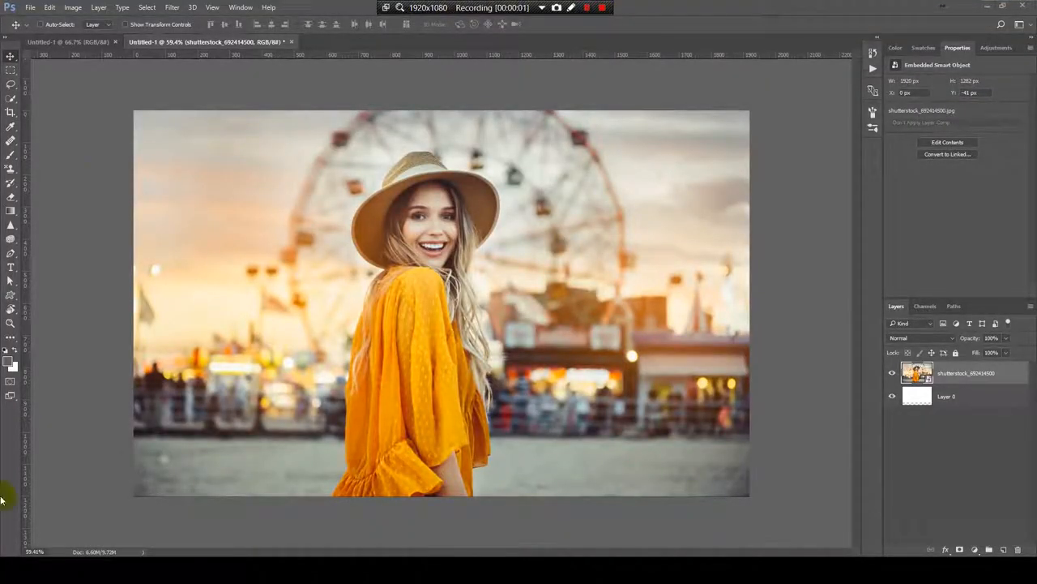
mouse_move(464, 430)
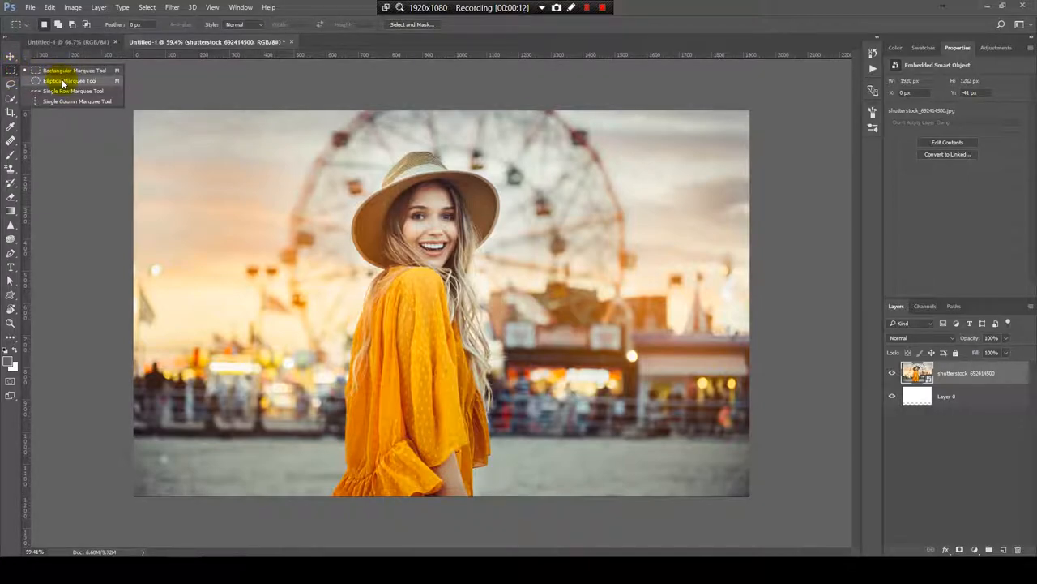
Draw a large elliptical marquee over most of the photo, centred on the woman
left_click(69, 81)
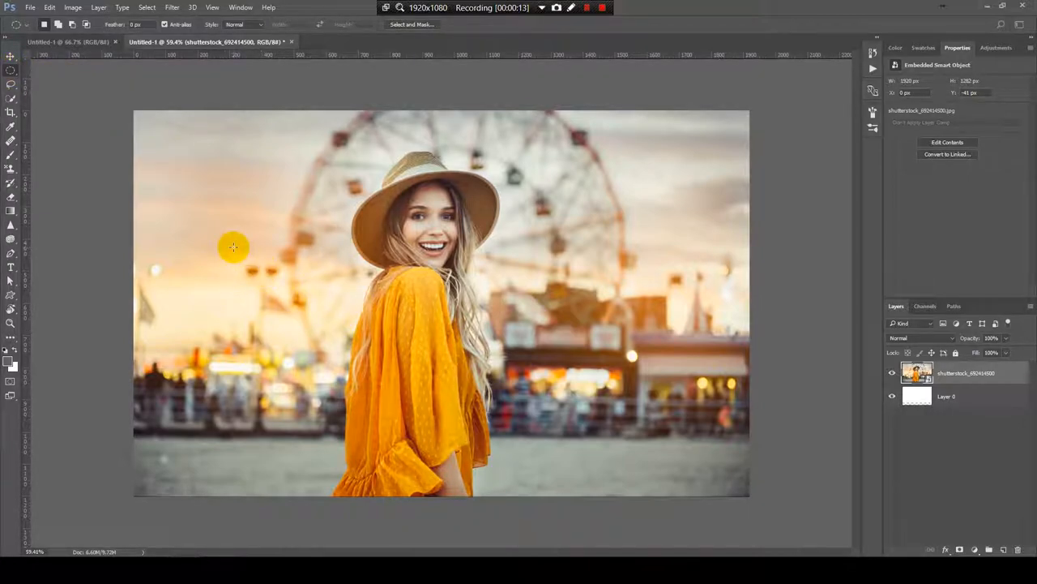
left_click_drag(233, 248, 474, 298)
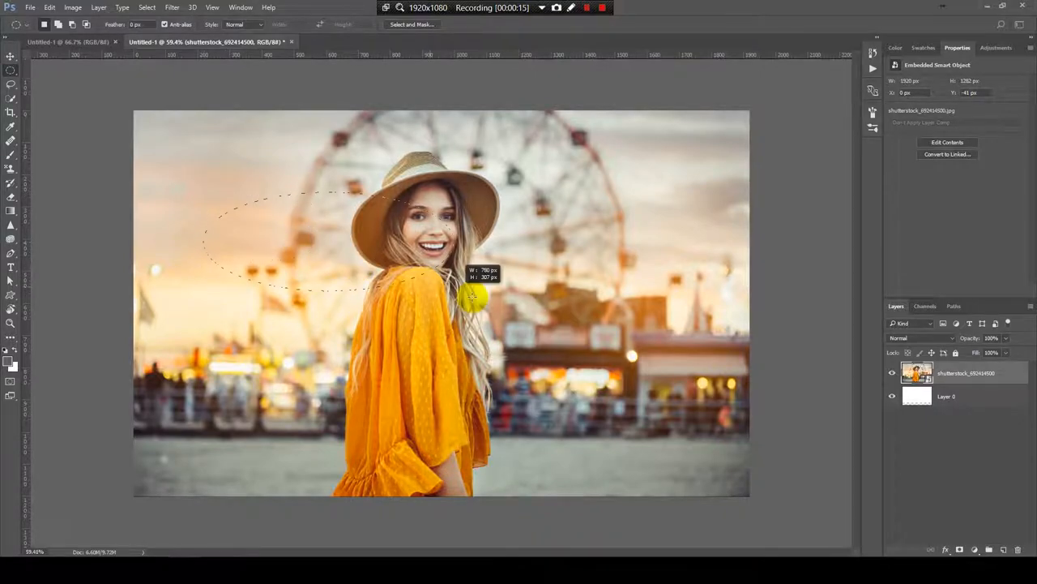
left_click_drag(474, 296, 768, 480)
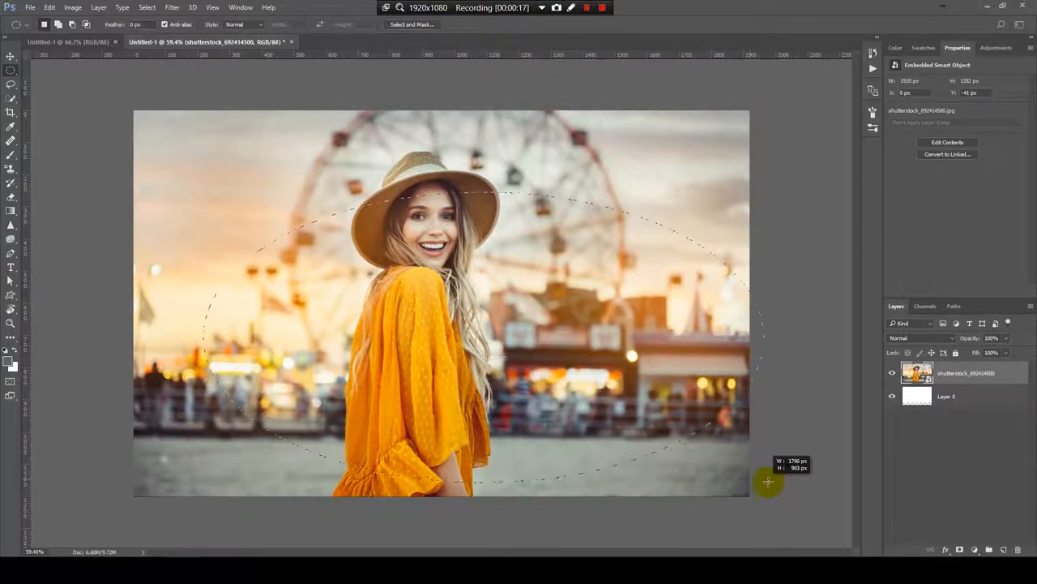
left_click_drag(768, 482, 632, 356)
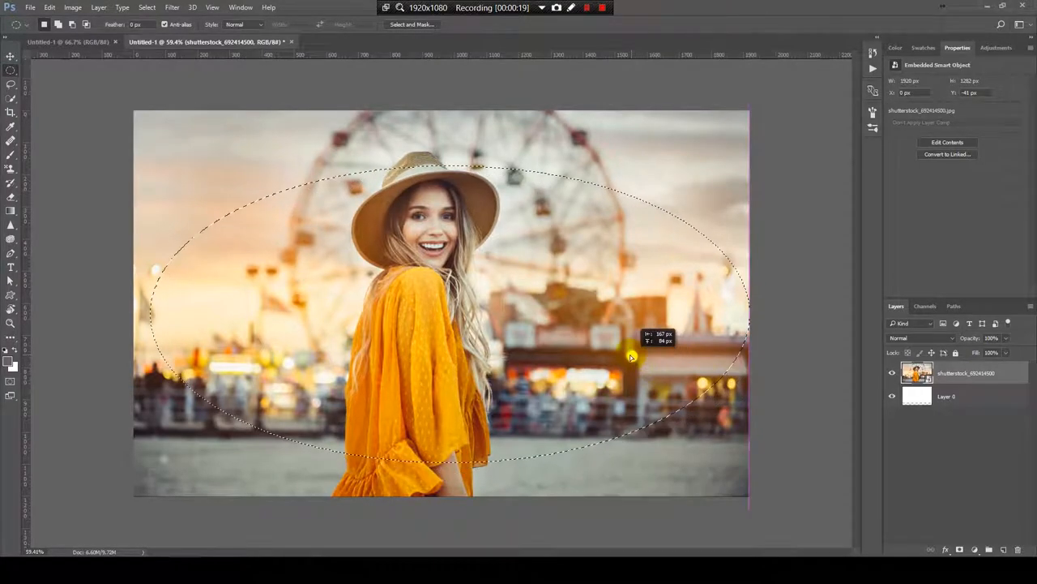
left_click(916, 396)
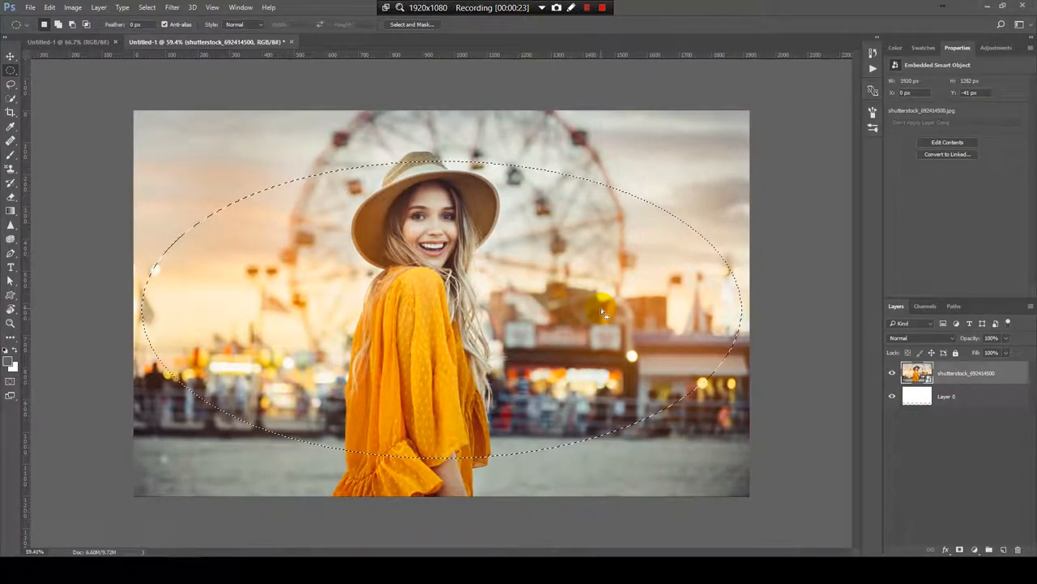
Inverse the selection to the area outside the ellipse and show the fill tool choices
key("ctrl+shift+i")
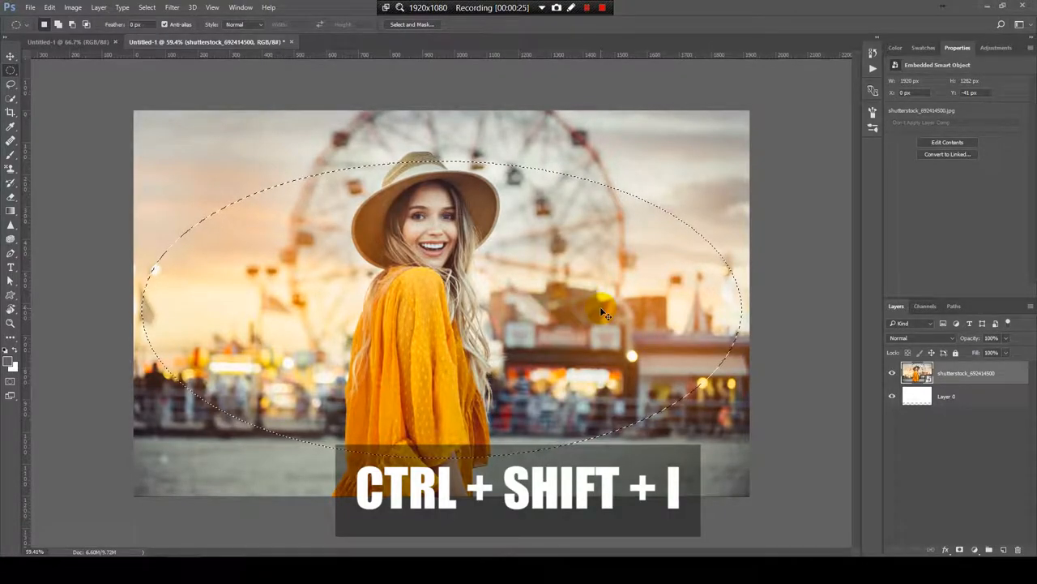
key("ctrl+shift+i")
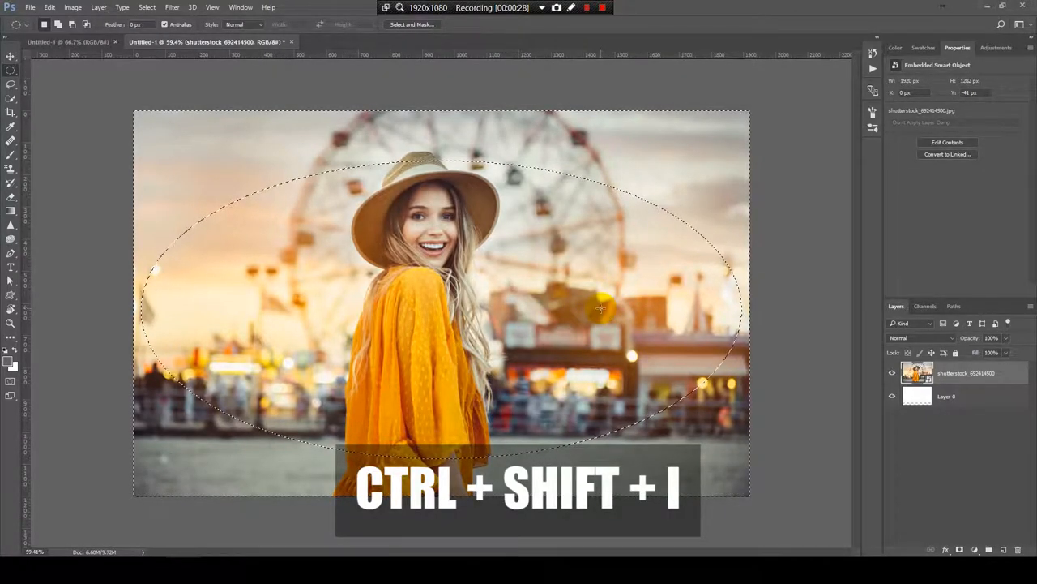
key("ctrl+shift+i")
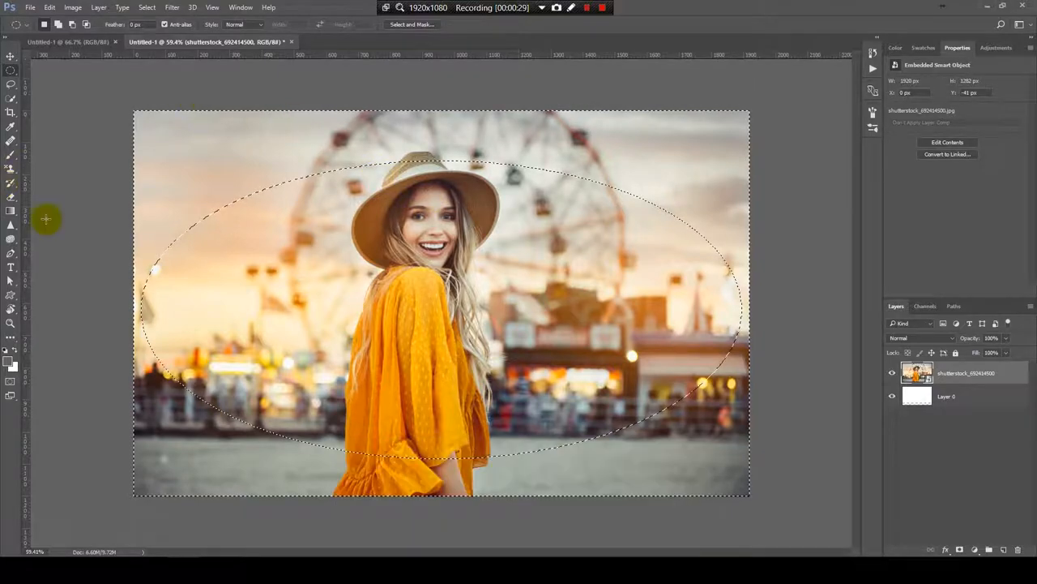
left_click(11, 211)
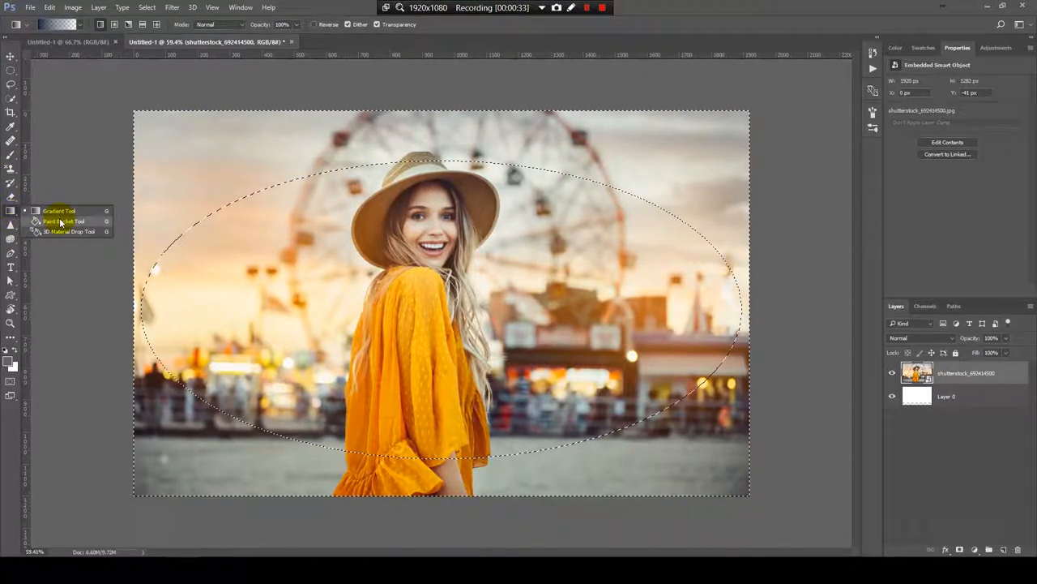
Fill the inverted selection with black on a new layer using the Paint Bucket
left_click(60, 220)
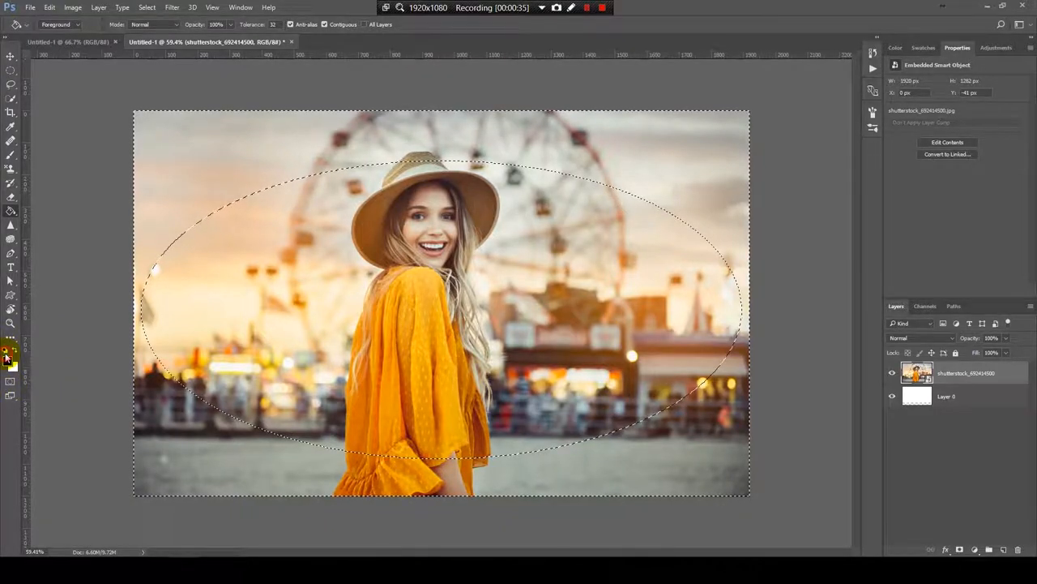
mouse_move(950, 465)
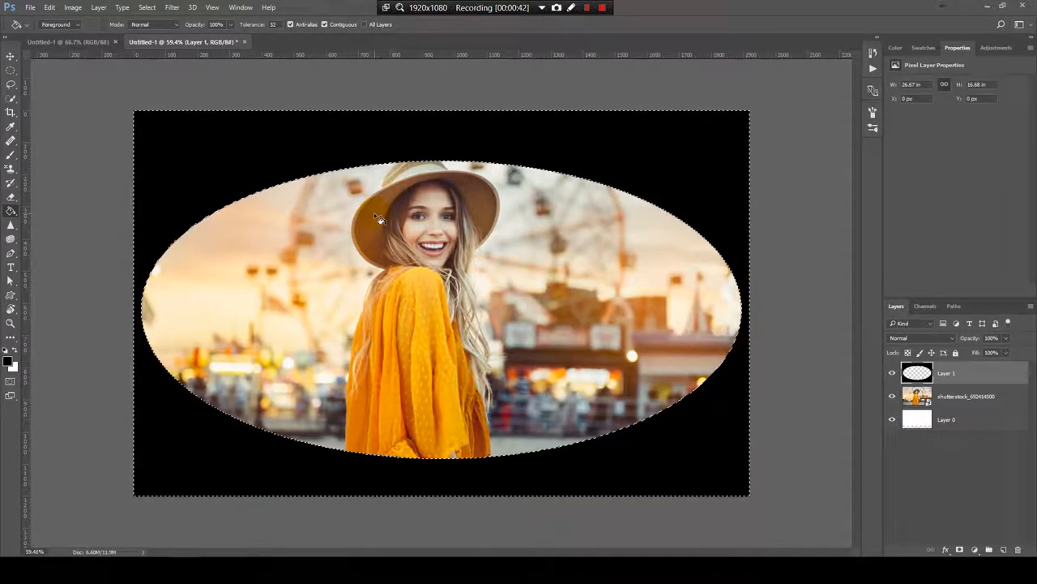
left_click(10, 56)
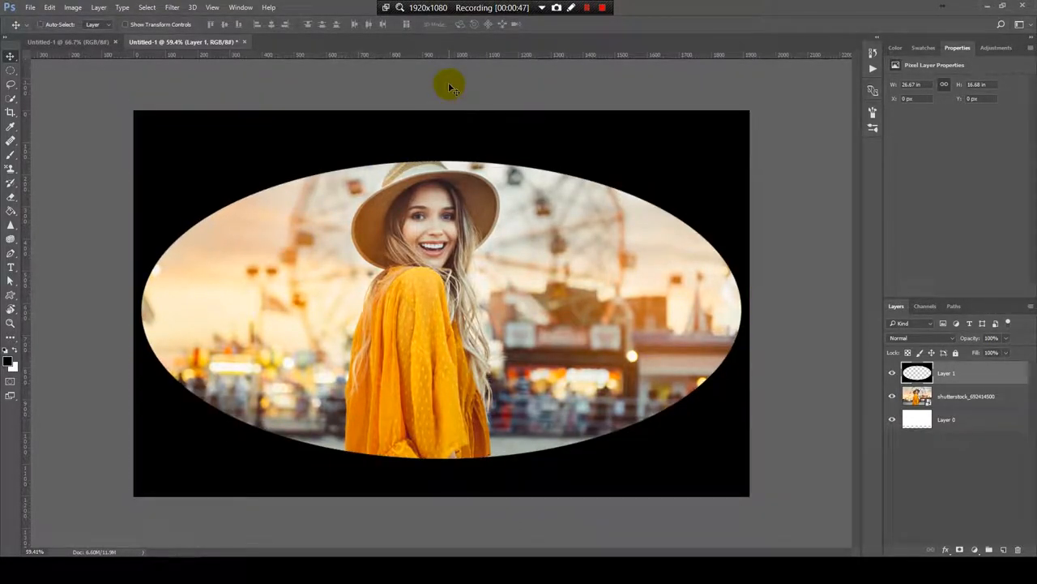
Deselect with Ctrl+D, convert Layer 1 to a smart object, and pick a Blur filter
key("ctrl+d")
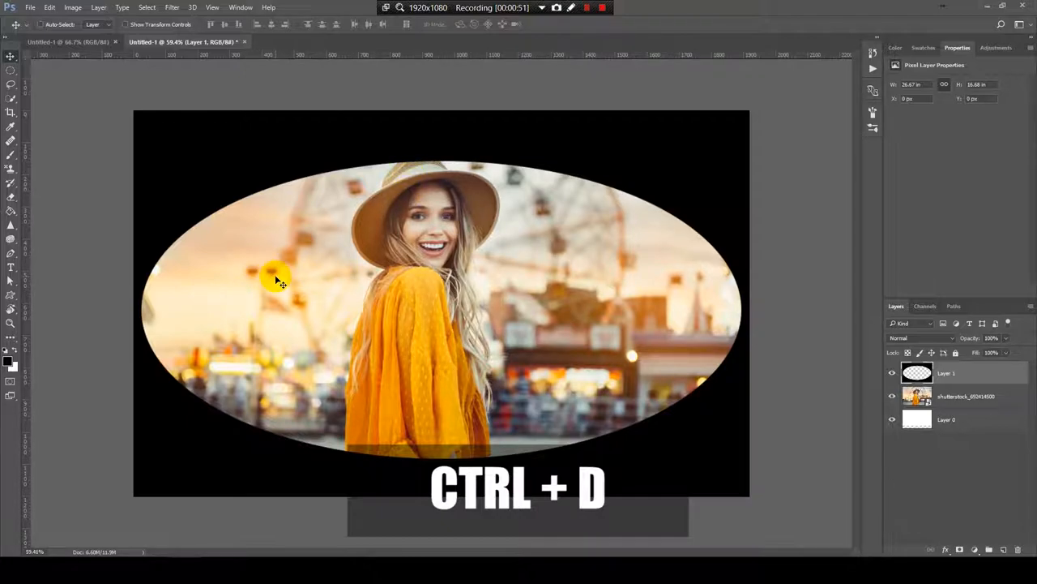
key("ctrl+d")
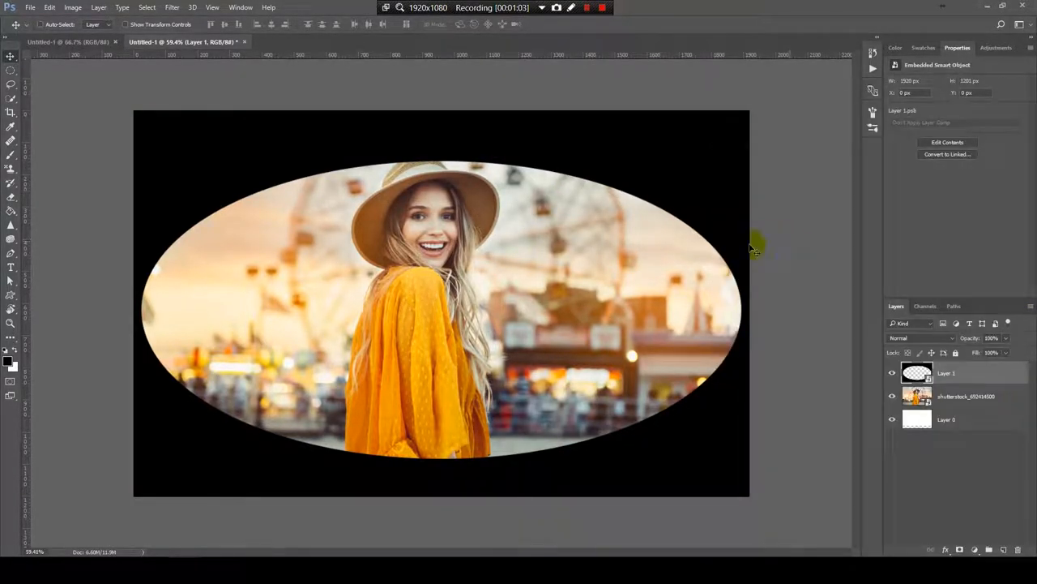
left_click(172, 7)
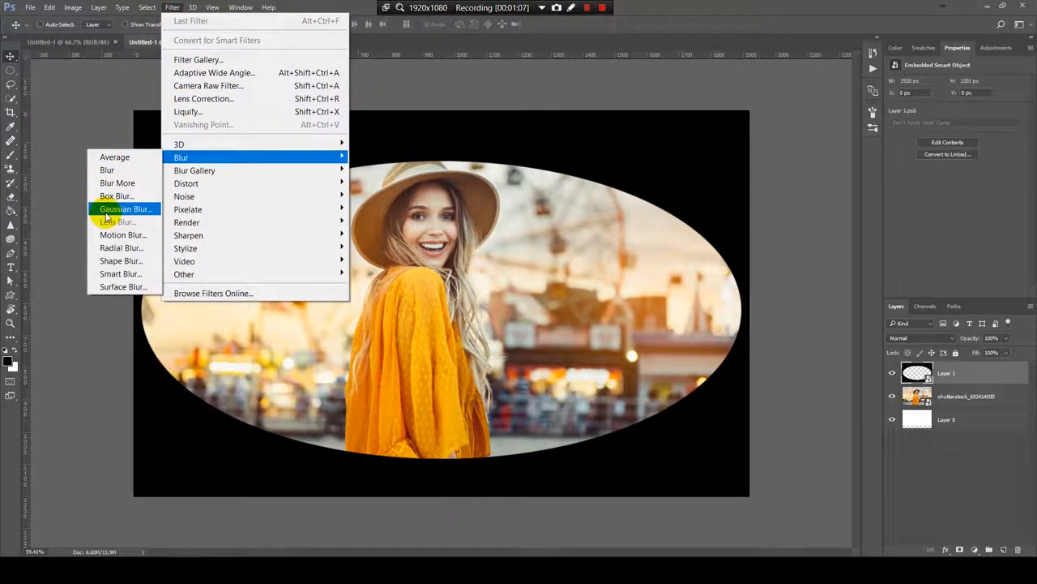
Apply a Gaussian Blur of about 164.7 pixels to the black layer
left_click(125, 209)
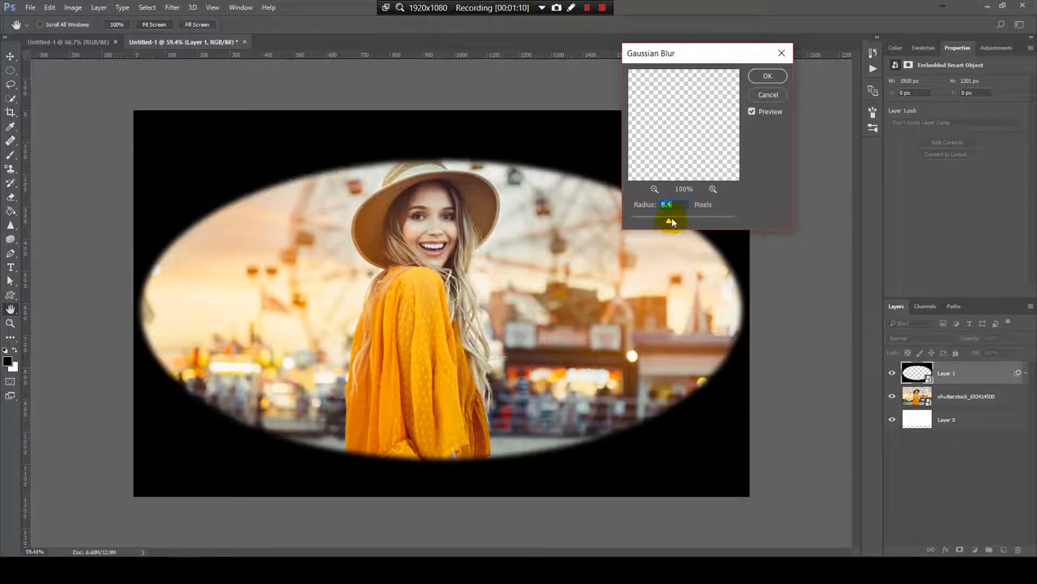
left_click_drag(672, 221, 694, 222)
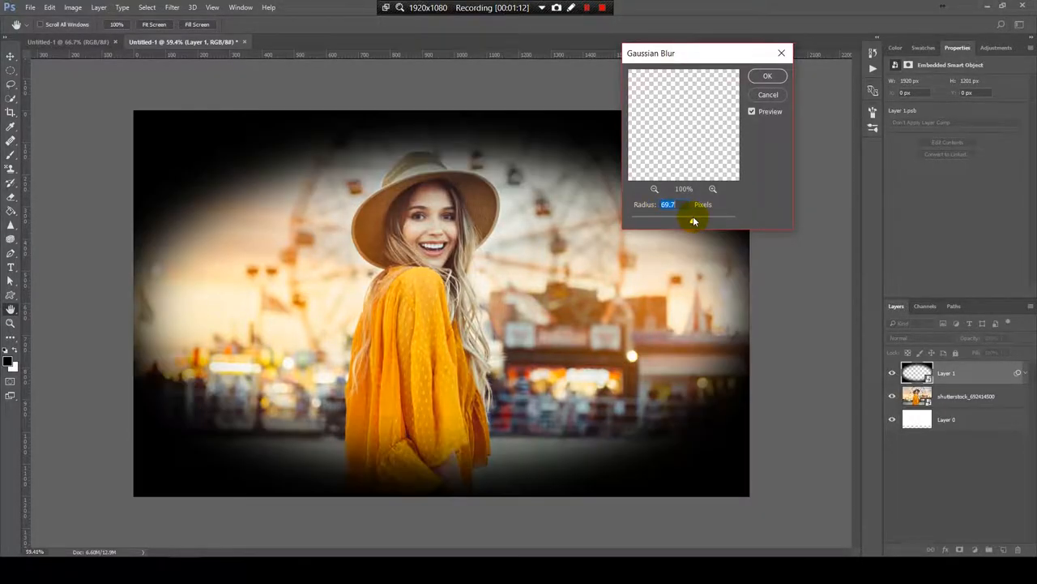
left_click_drag(693, 215, 719, 216)
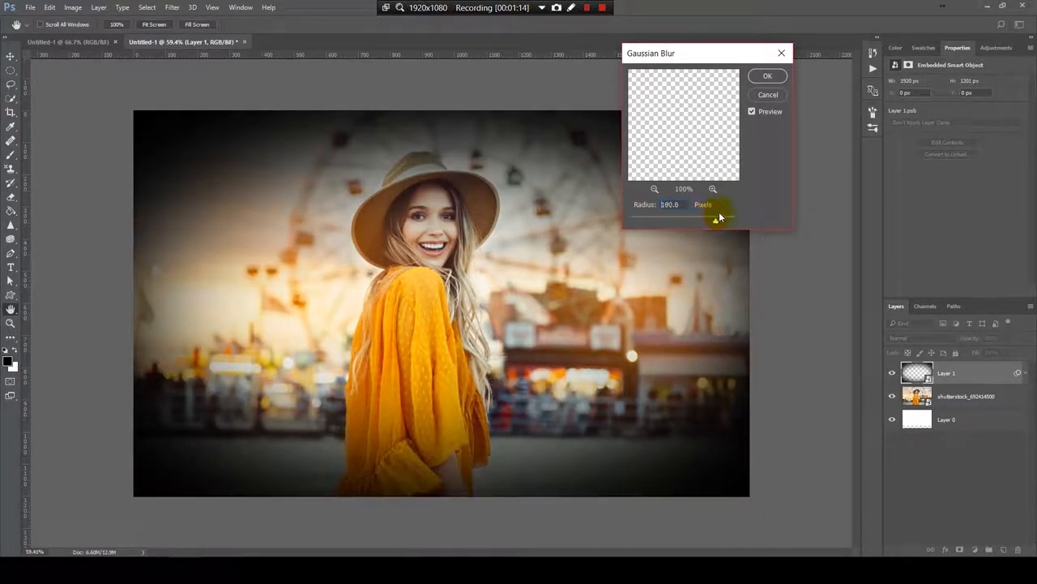
left_click_drag(713, 215, 706, 223)
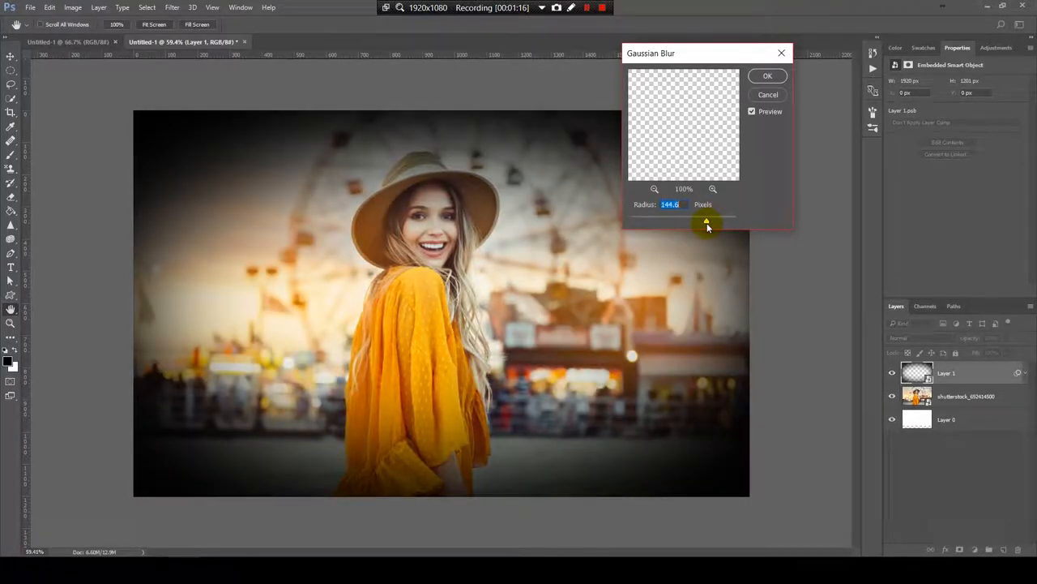
left_click_drag(708, 225, 717, 223)
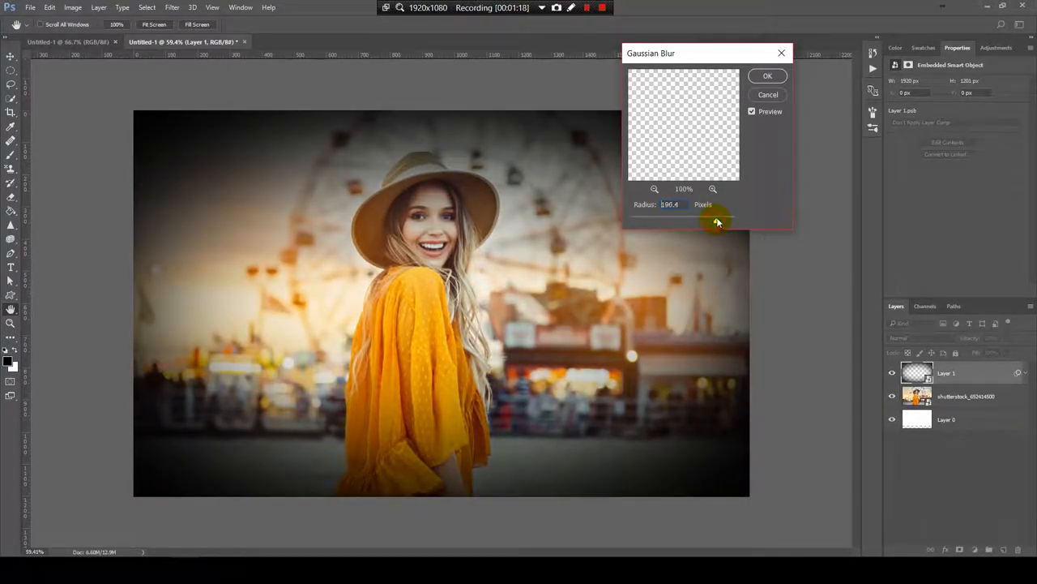
left_click_drag(717, 222, 710, 223)
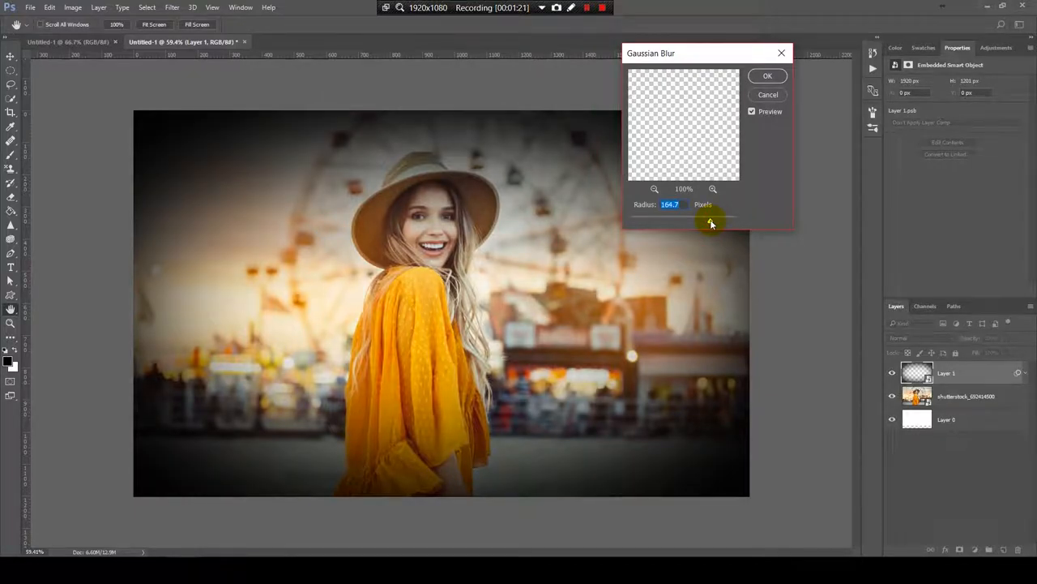
left_click(767, 75)
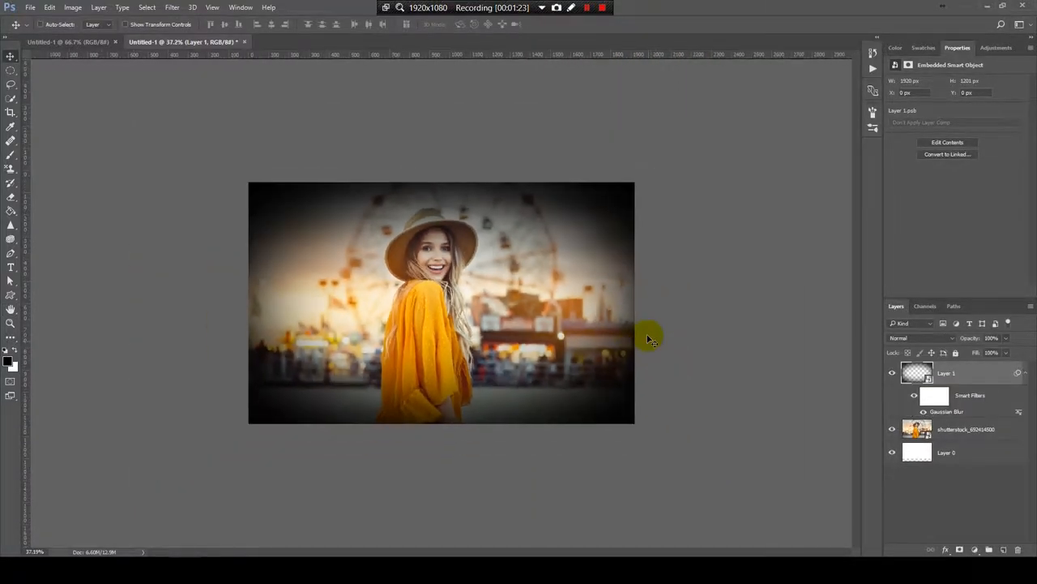
Set Layer 1's Fill to 72% and zoom out to review the whole image
scroll("up", 3)
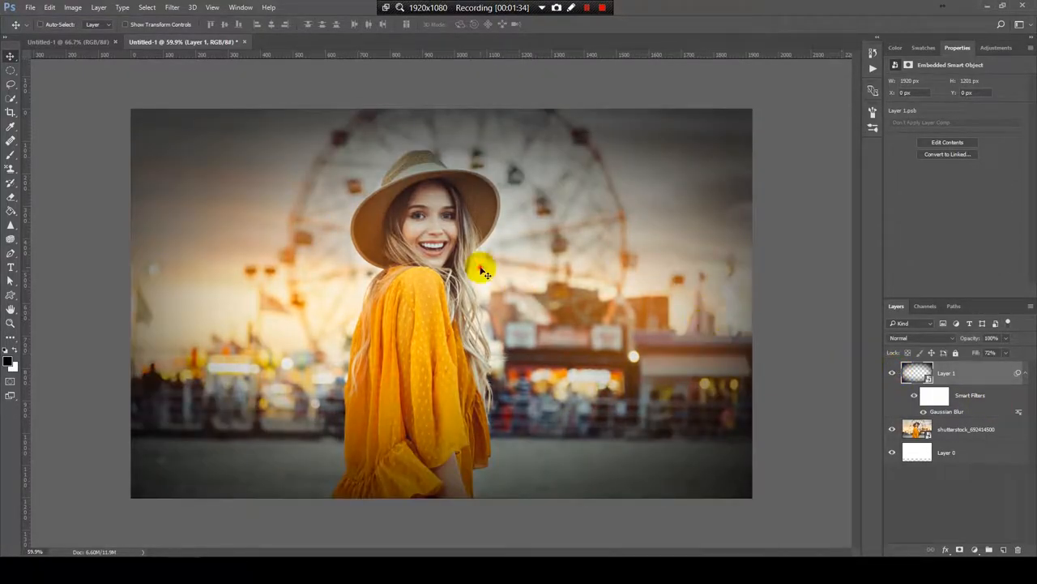
key("ctrl+minus")
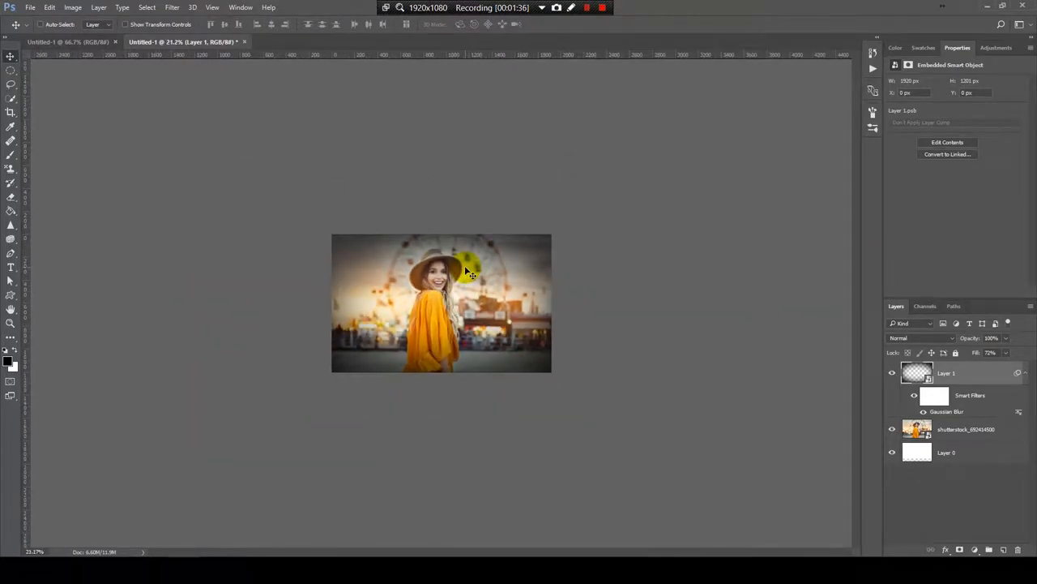